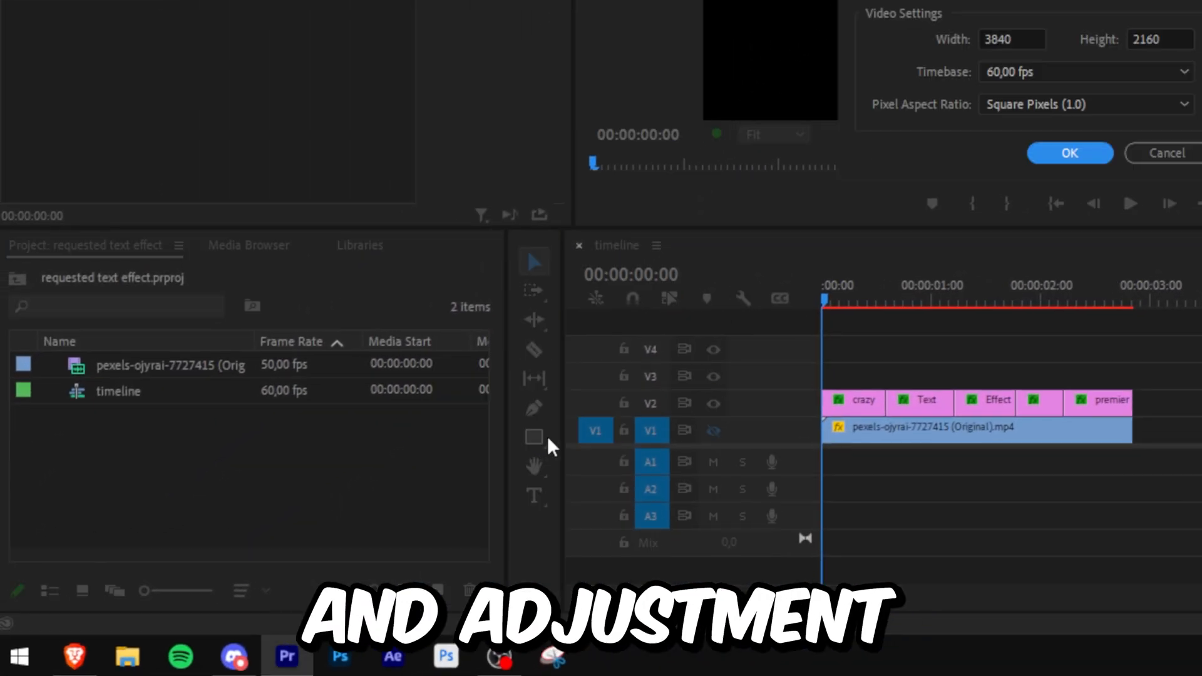
Confirm the new adjustment layer's settings with OK so it can sit above the 'crazy' text clips.
left_click(1069, 153)
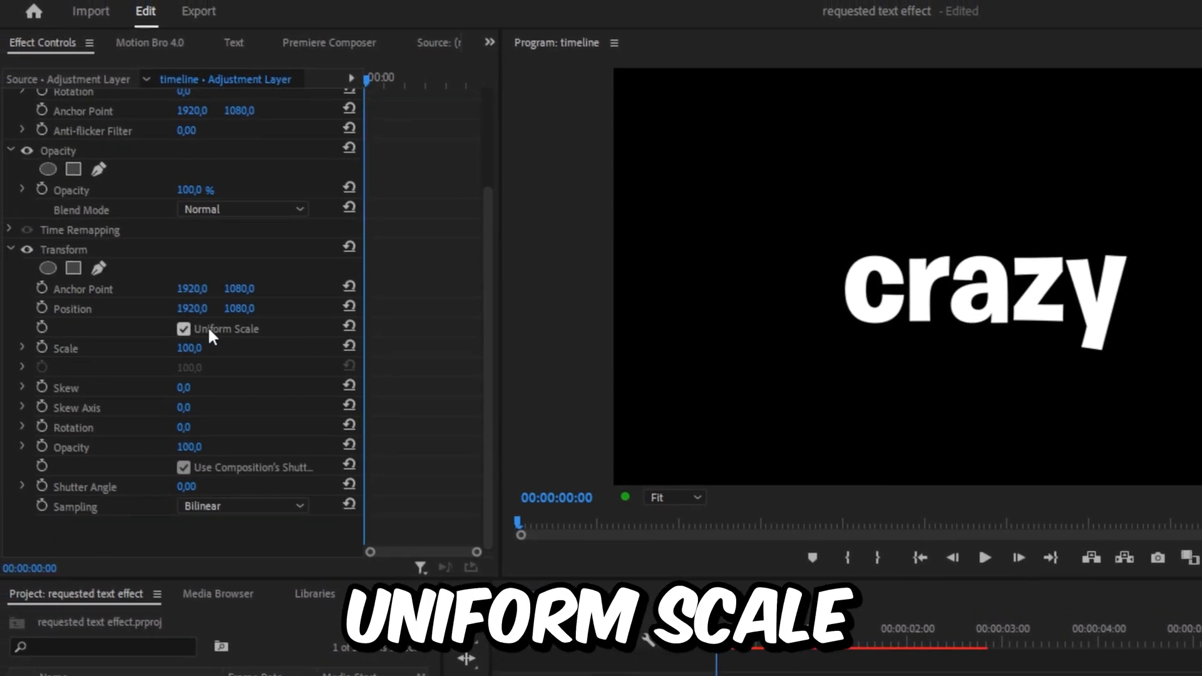
Turn off Uniform Scale on the Transform effect so width scales independently.
left_click(183, 329)
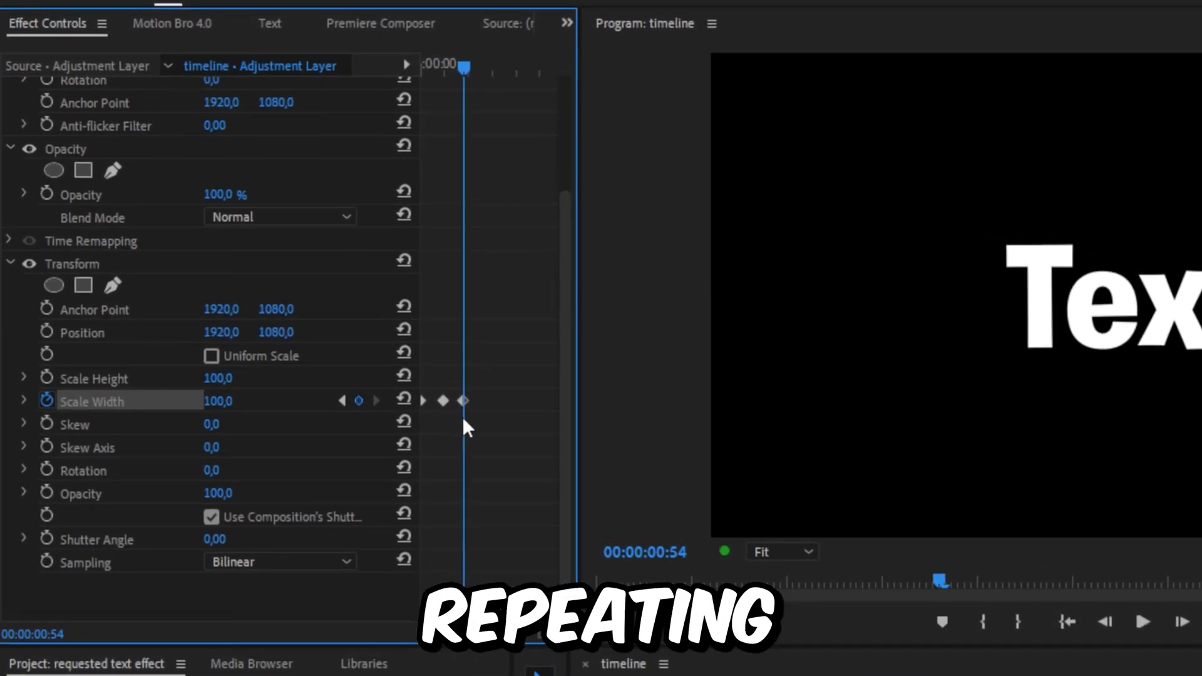
mouse_move(502, 435)
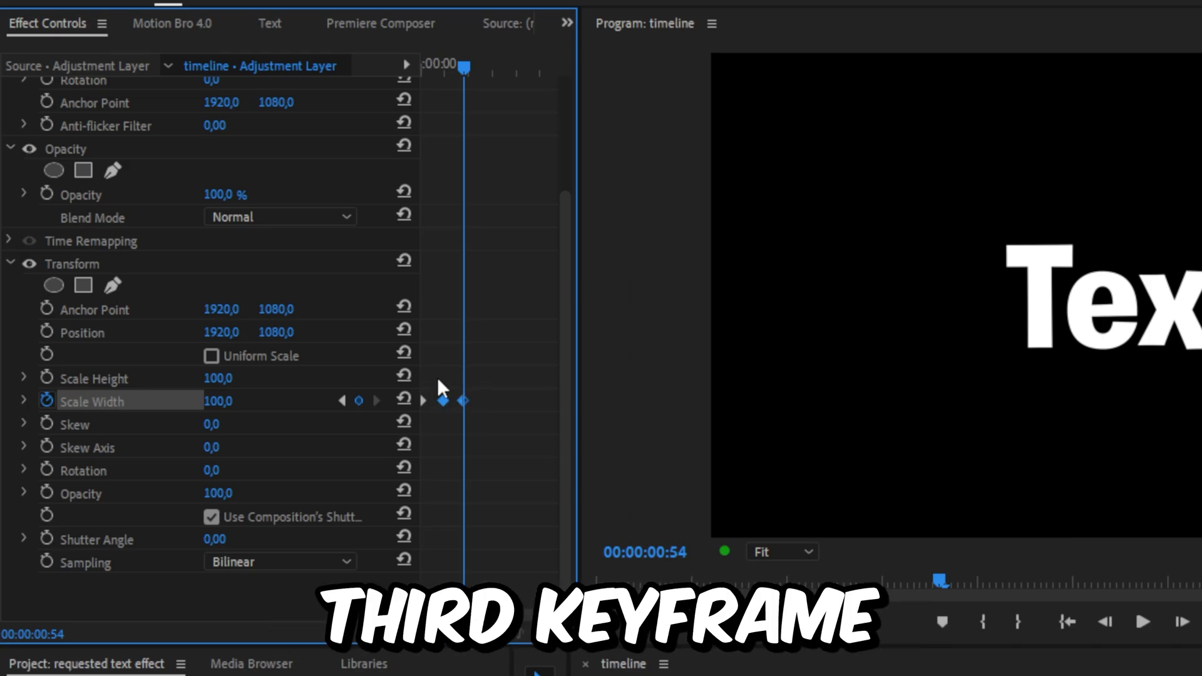
Copy the three Scale Width keyframes and paste them along the adjustment layer.
key("ctrl+c")
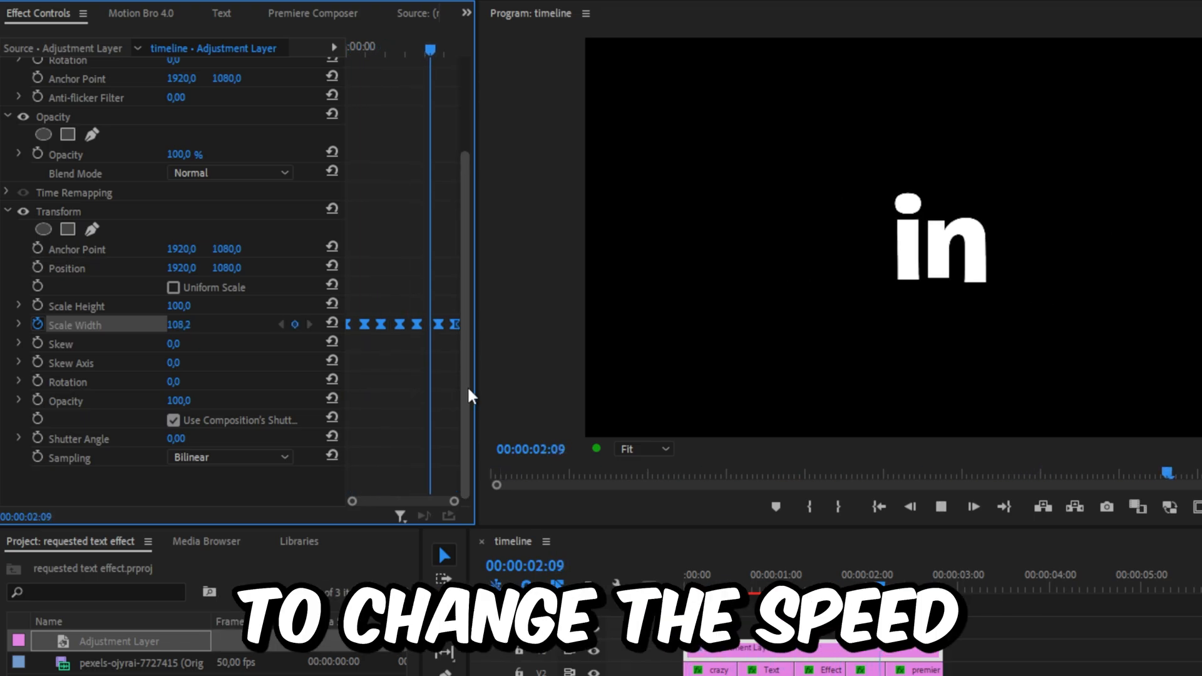
left_click(940, 506)
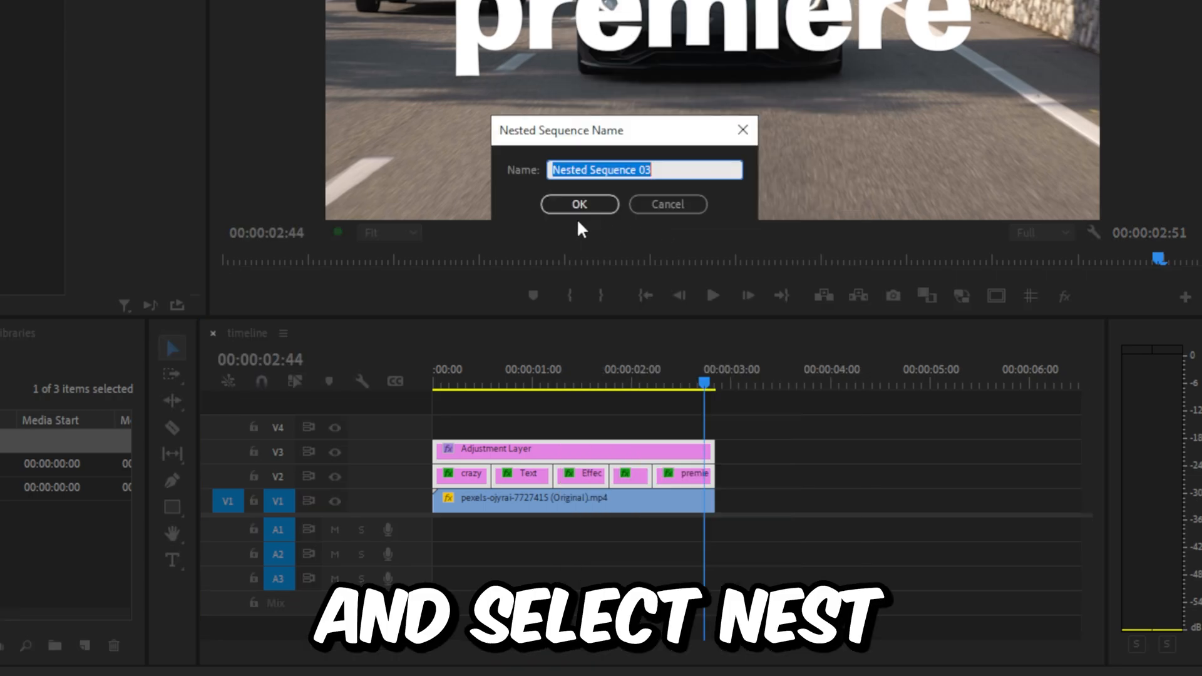
Confirm the Nested Sequence Name dialog to nest the text, footage and adjustment layer.
left_click(579, 204)
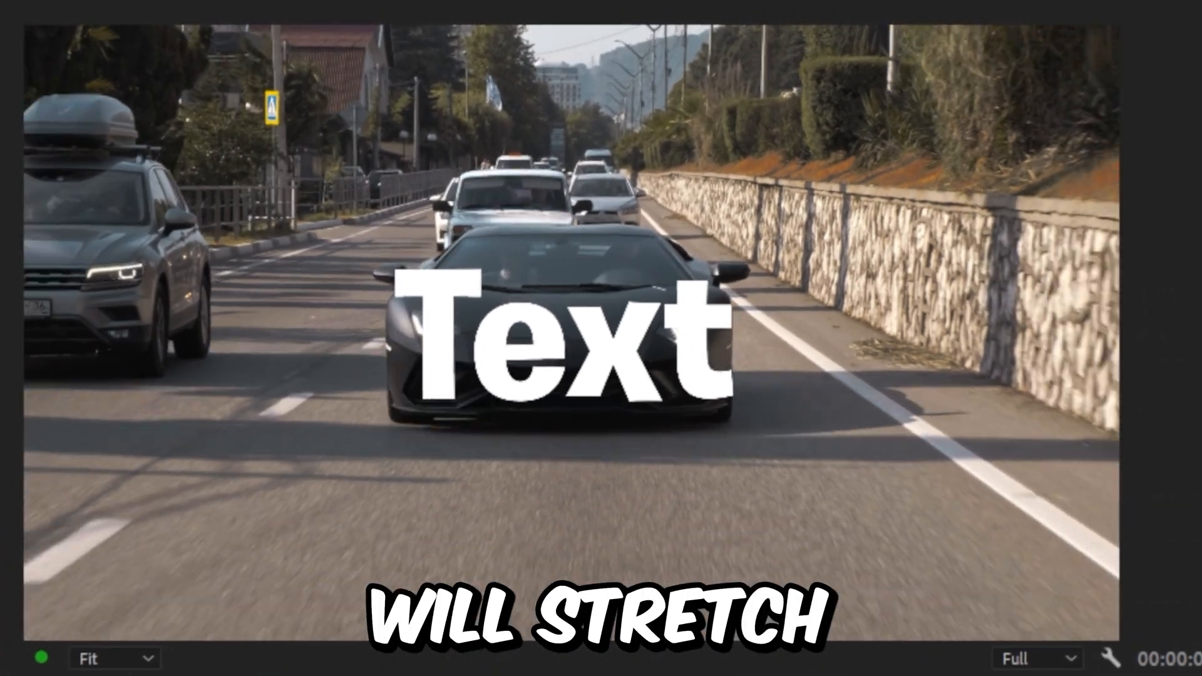